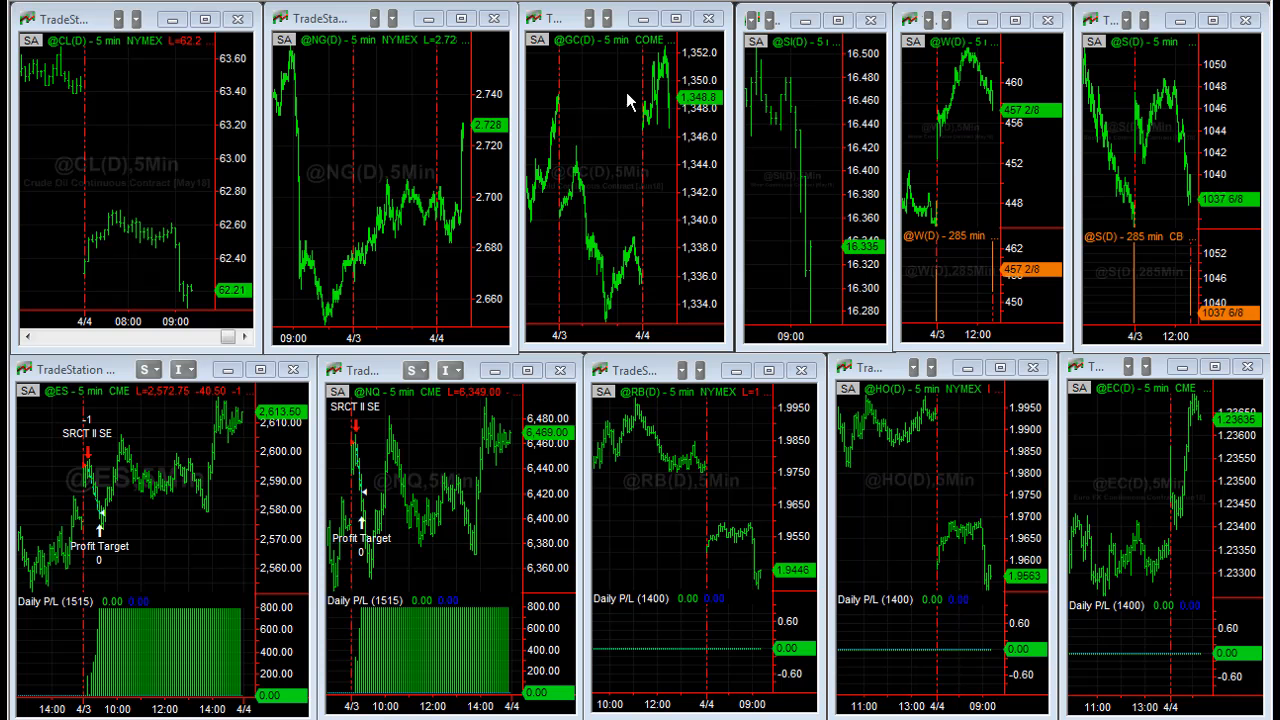
- Show the View menu listing the analysis windows, including Strategy Performance Report
left_click(360, 18)
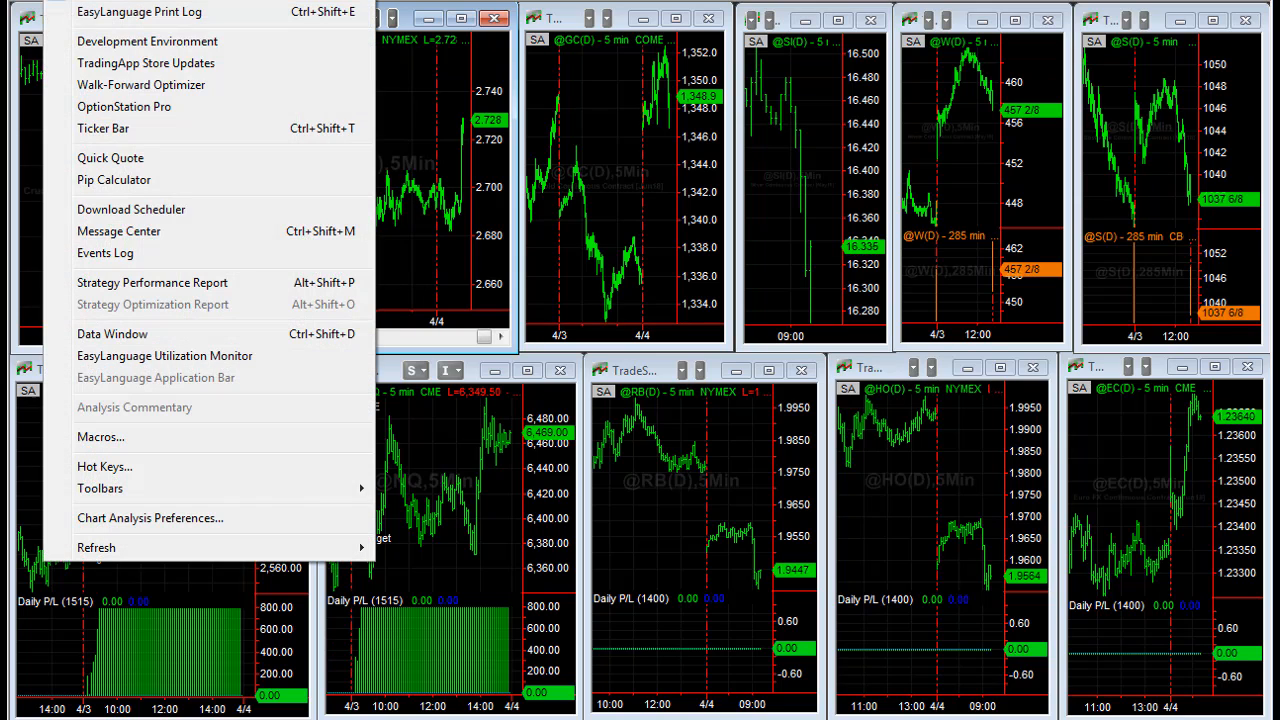
left_click(152, 282)
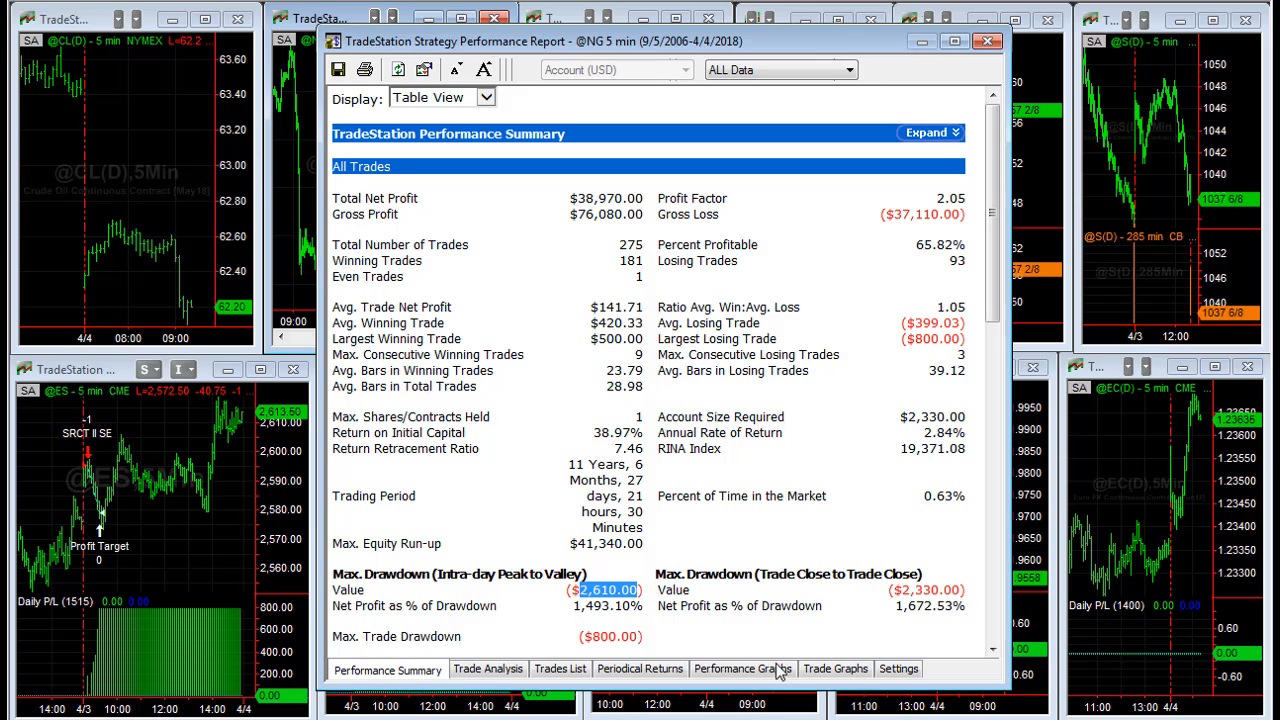
mouse_move(742, 668)
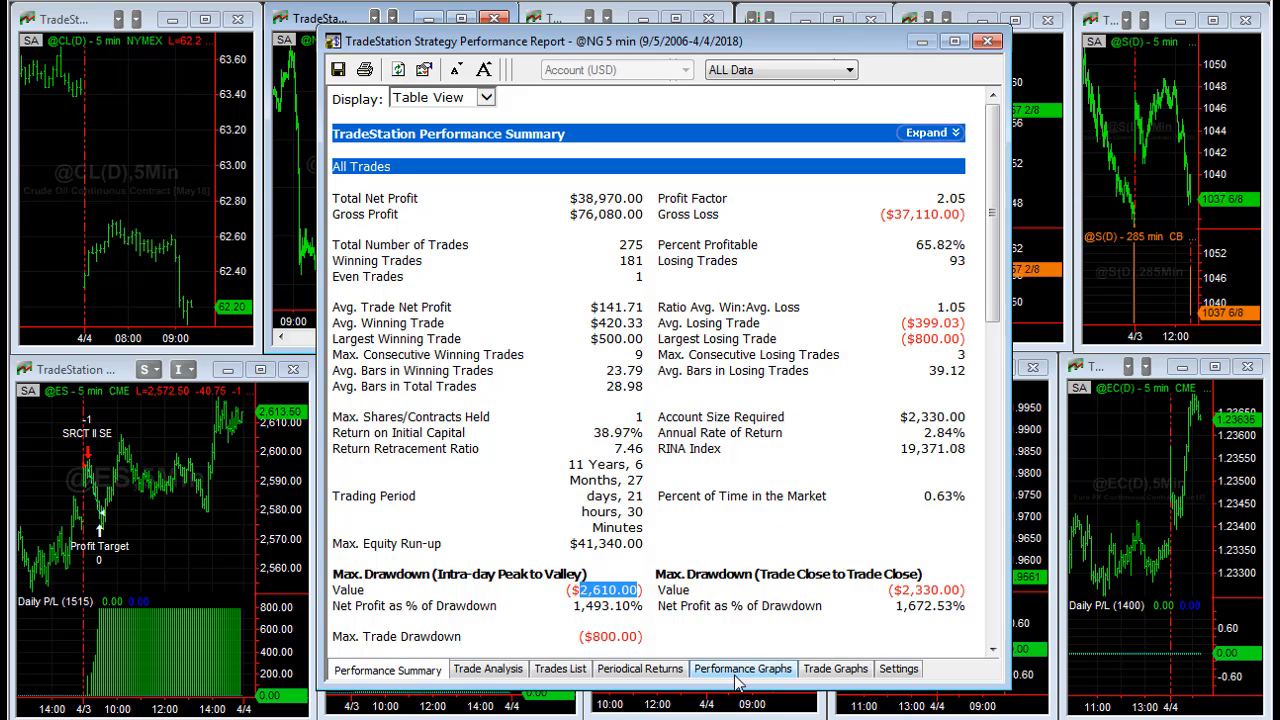
left_click(742, 668)
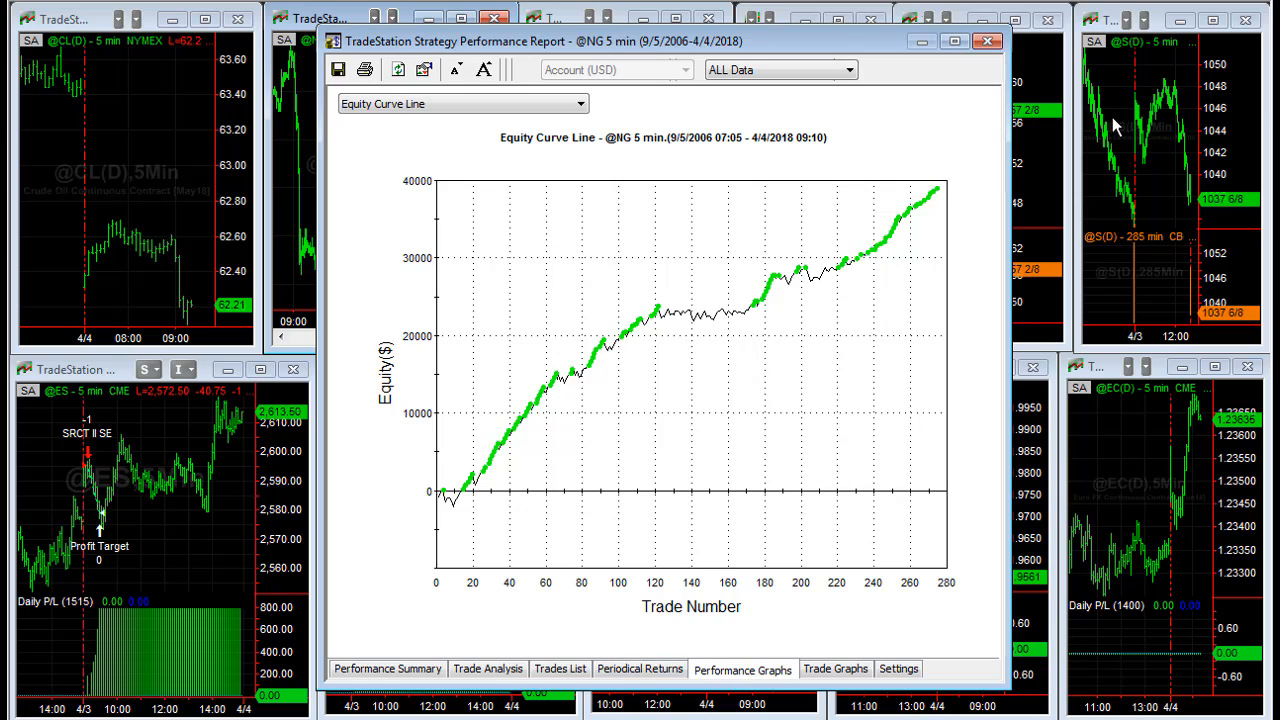
mouse_move(664, 584)
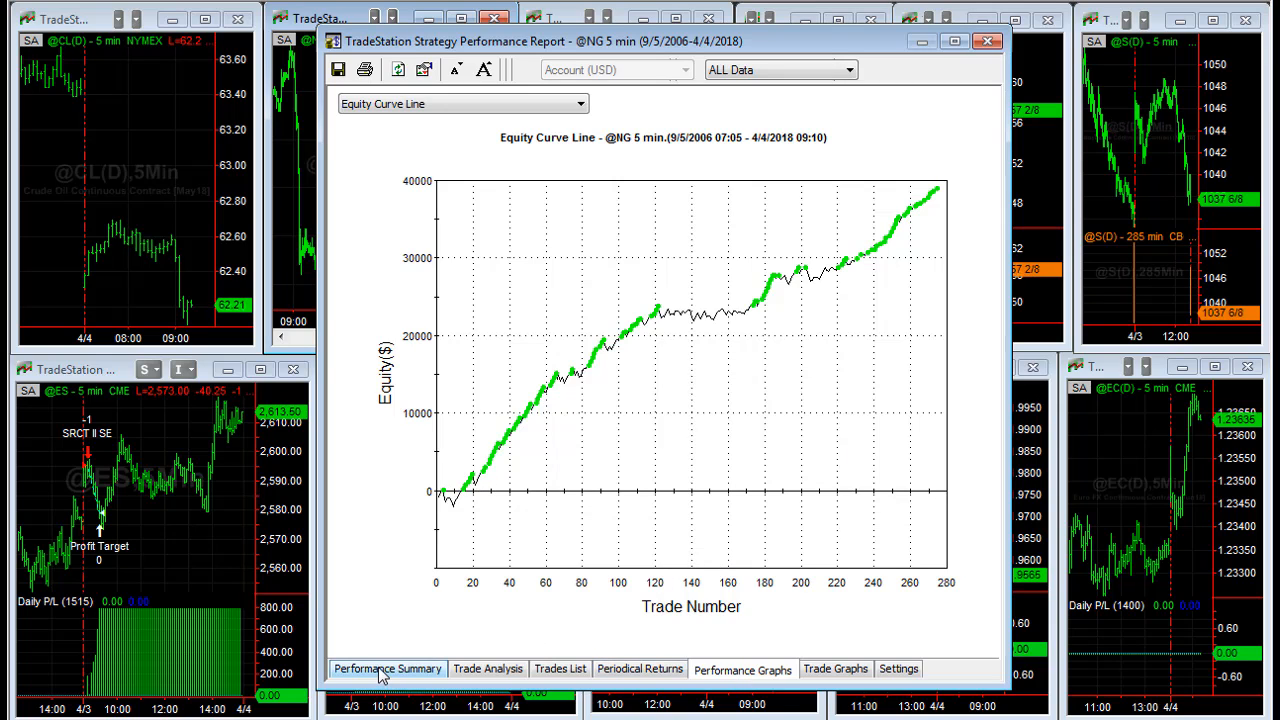
left_click(388, 668)
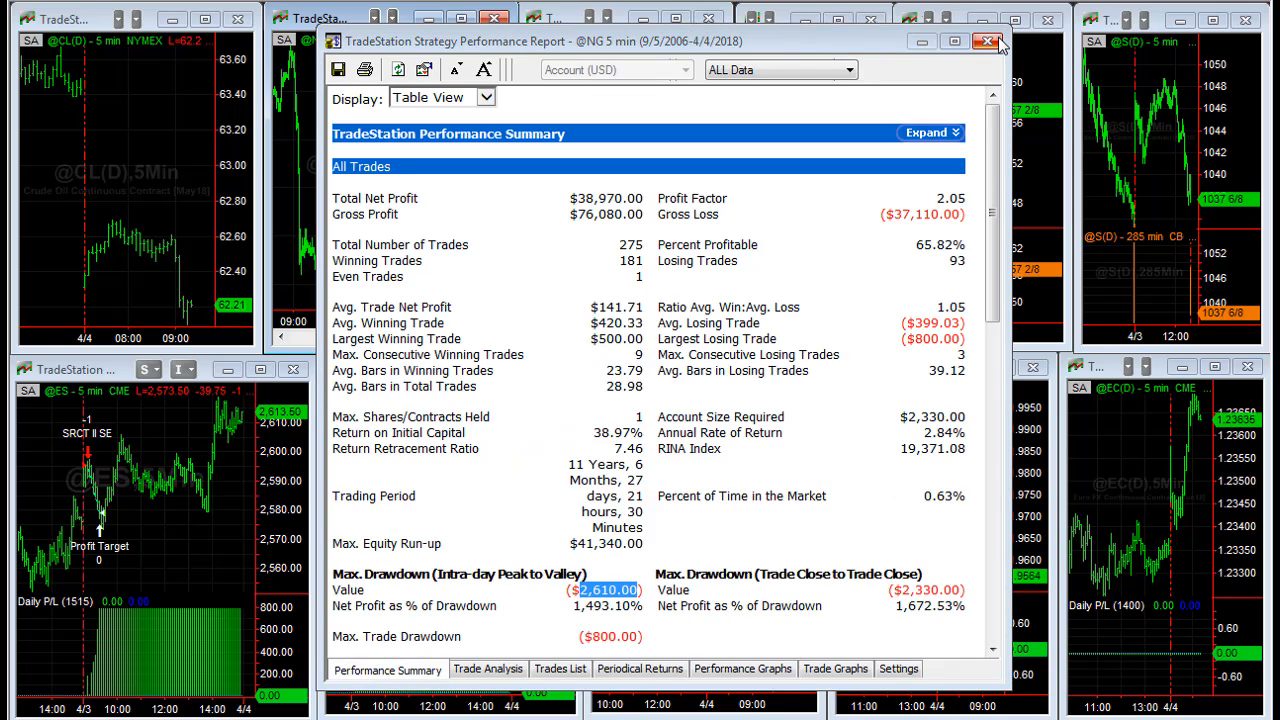
- Review the @S report's Avg. Trade Net Profit and equity curve, ending on the summary
left_click(994, 42)
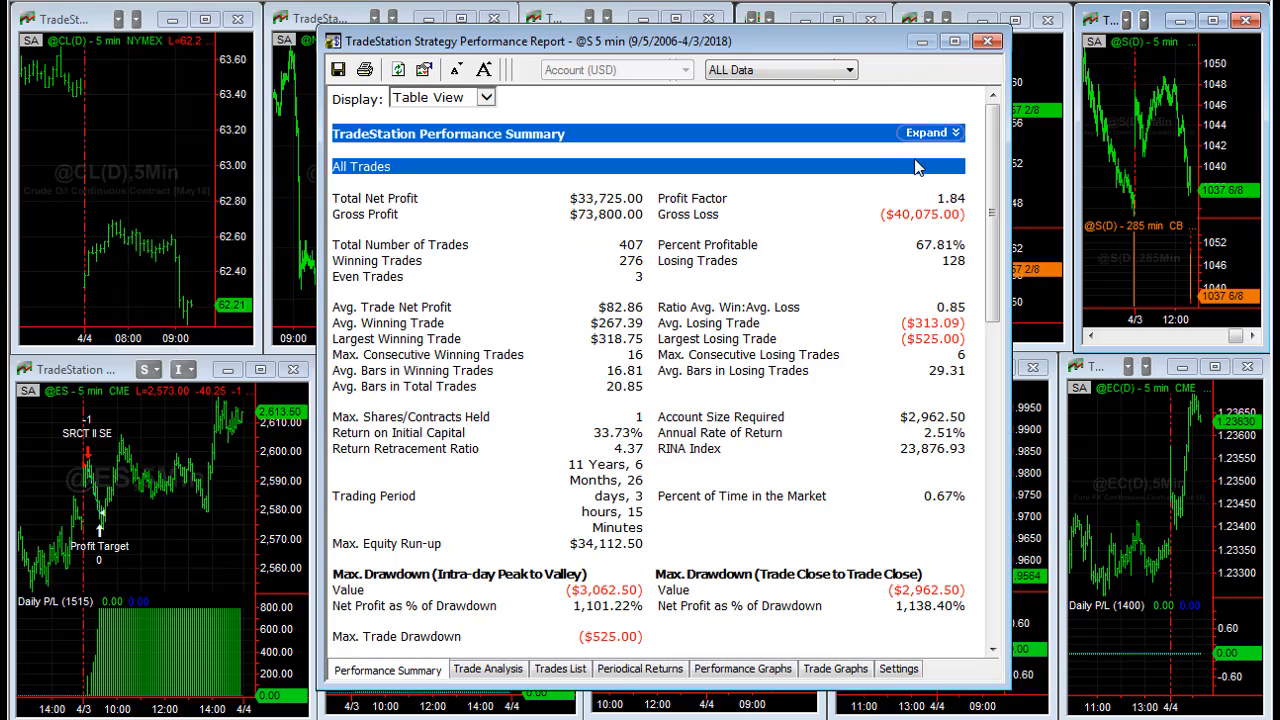
mouse_move(608, 304)
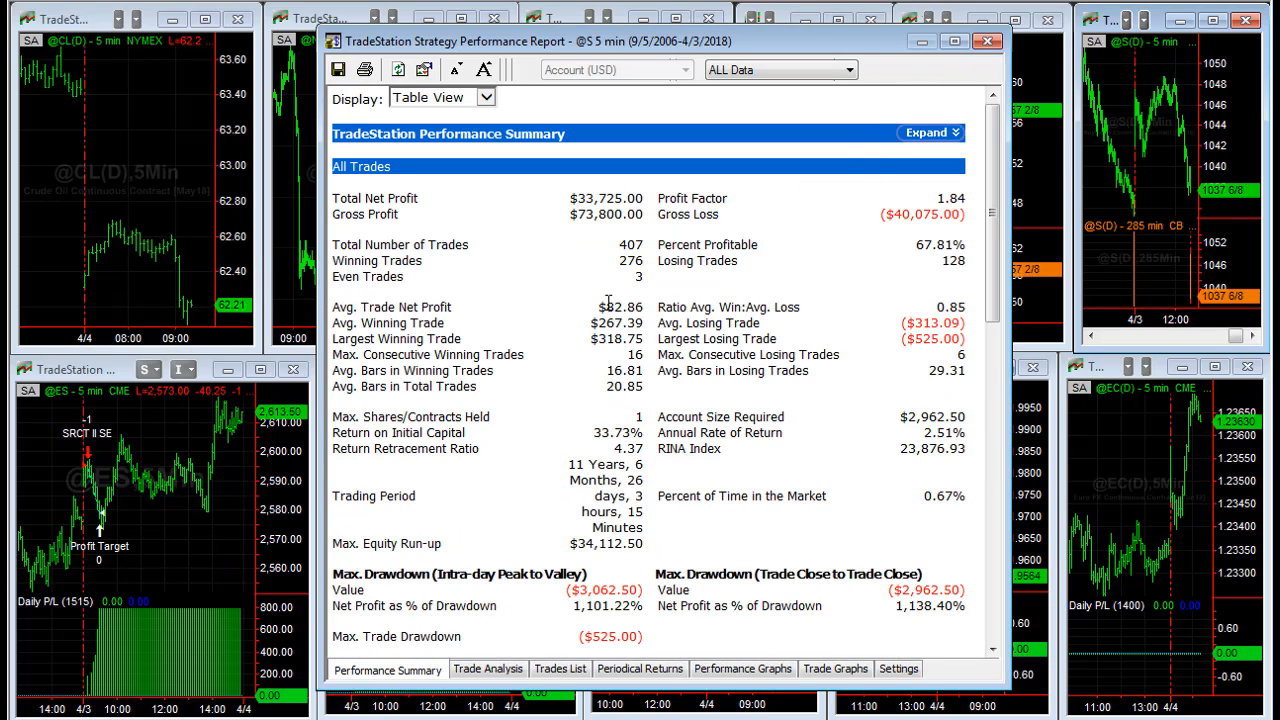
double_click(606, 308)
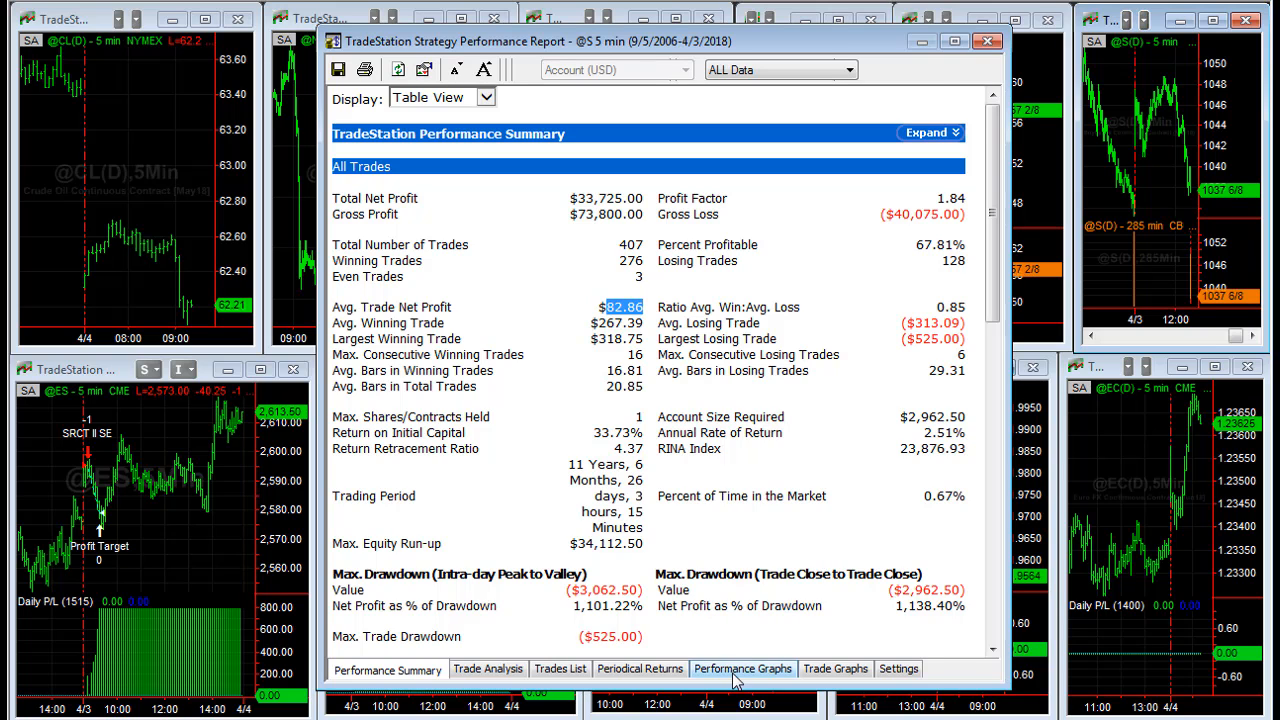
left_click(744, 668)
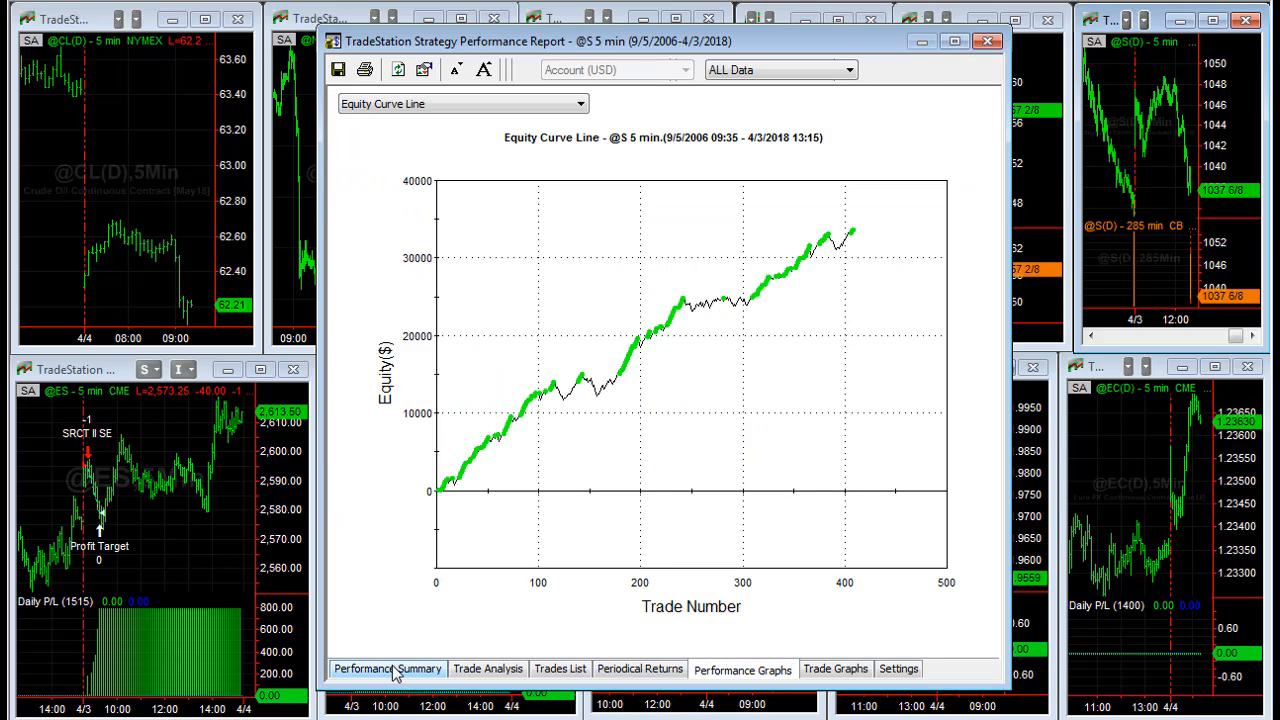
left_click(388, 668)
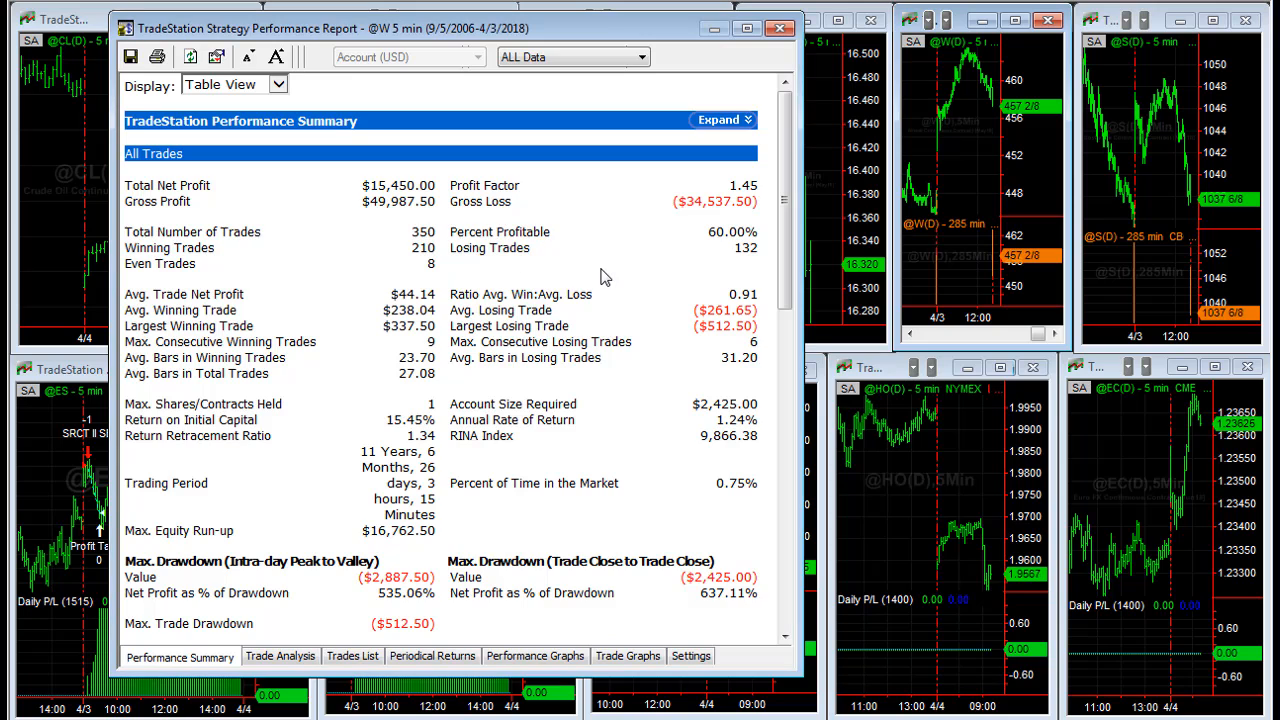
mouse_move(518, 690)
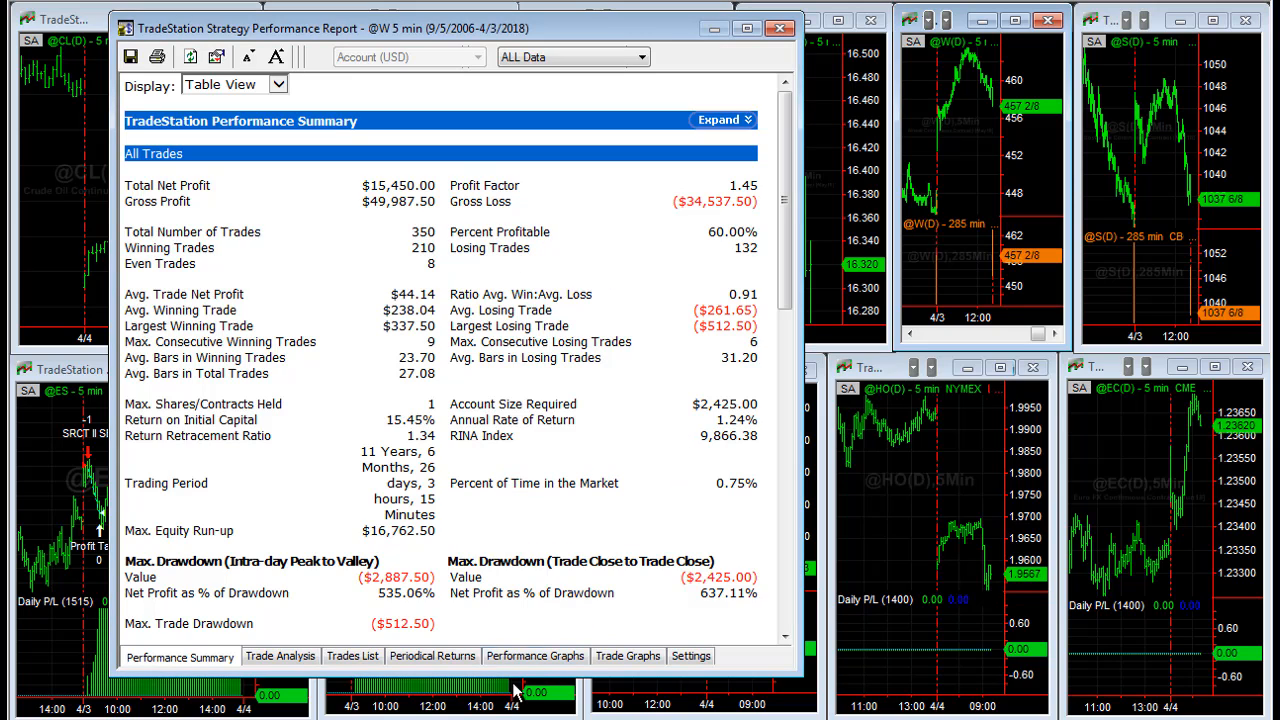